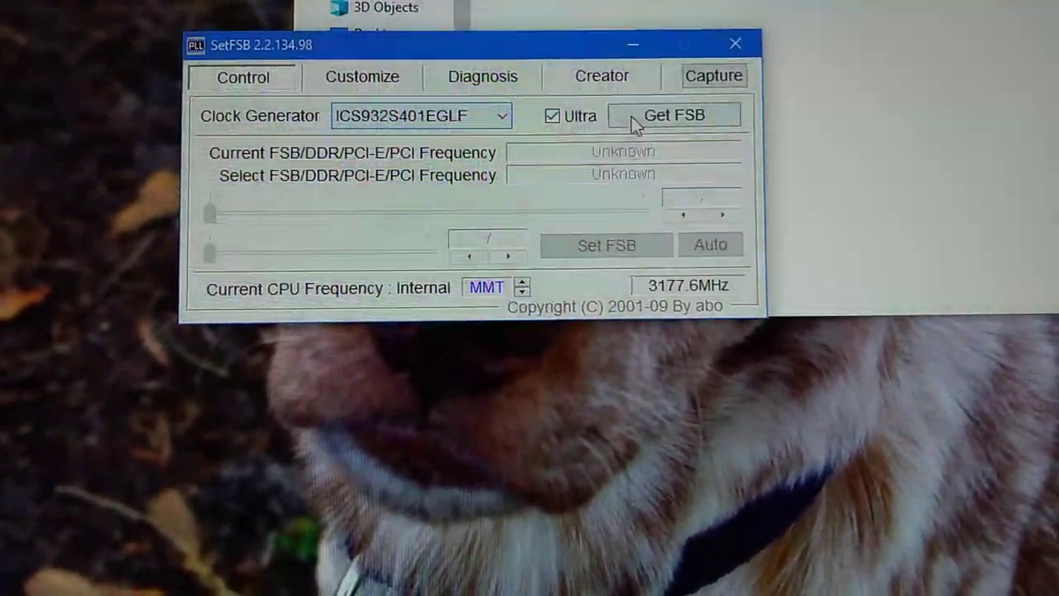
Select clock generator ICS932S401EGLF with Ultra checked and read the FSB
{"action": "left_click", "coordinate": [674, 114]}
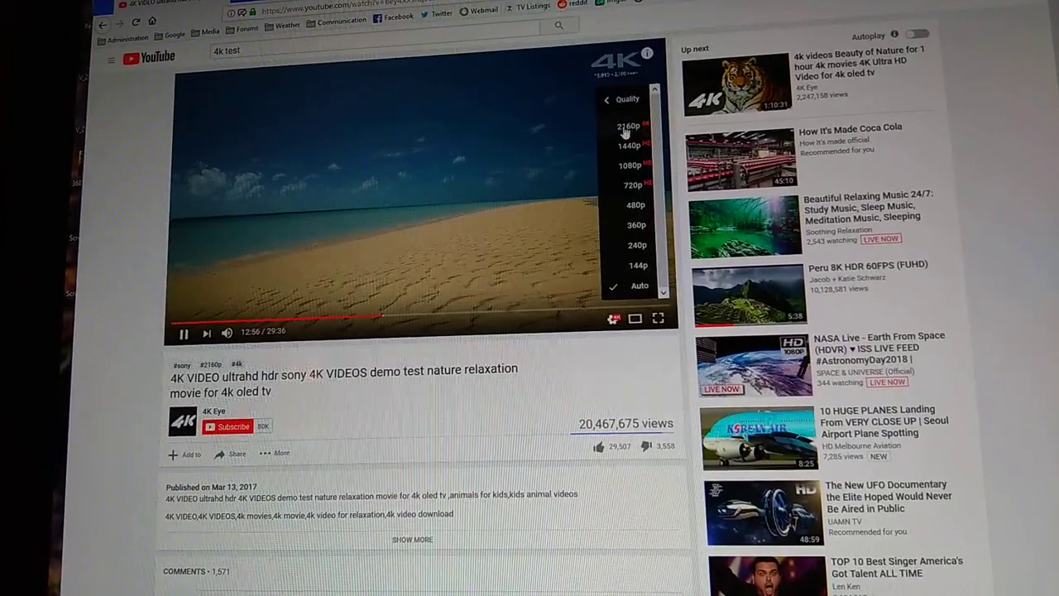
Set the nature test video to 2160p and show the Stats for nerds overlay
{"action": "left_click", "coordinate": [629, 126]}
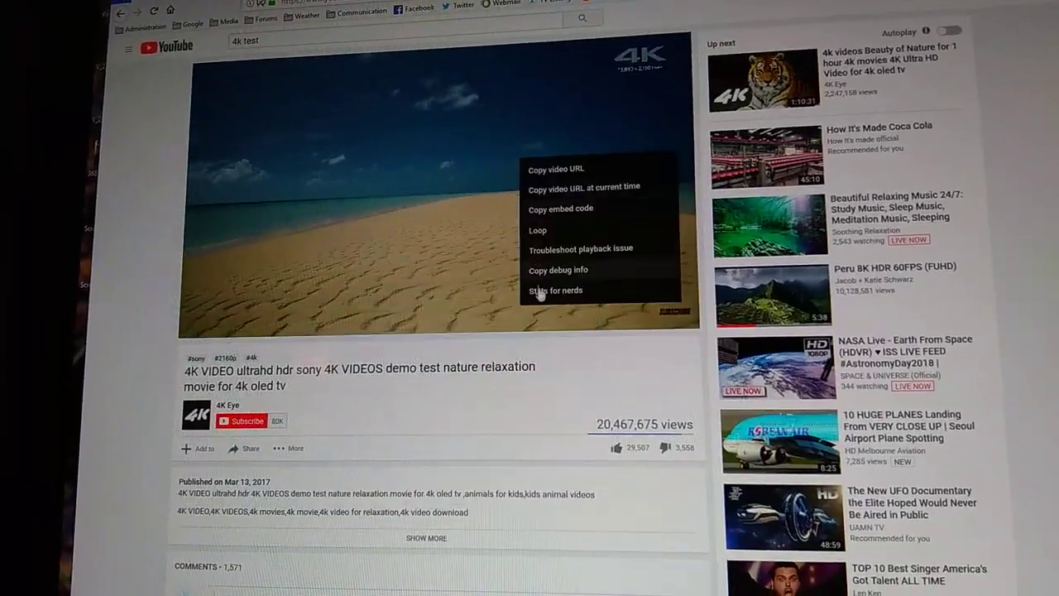
{"action": "left_click", "coordinate": [556, 292]}
{"action": "type", "text": " 60fps"}
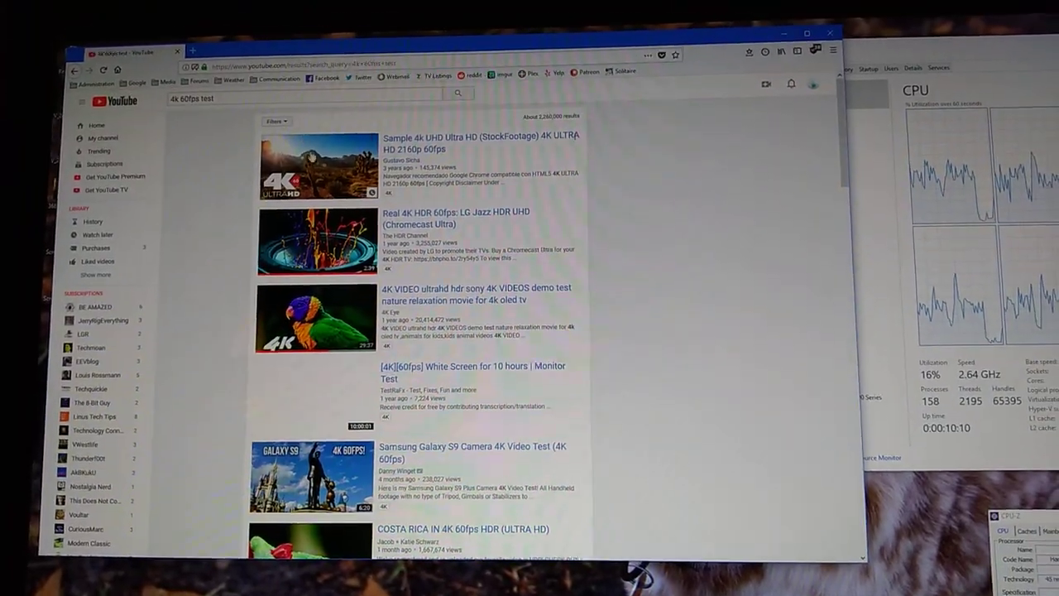
Play the Sample 4K UHD 2160p 60fps video with Stats for nerds overlaid
{"action": "left_click", "coordinate": [305, 169]}
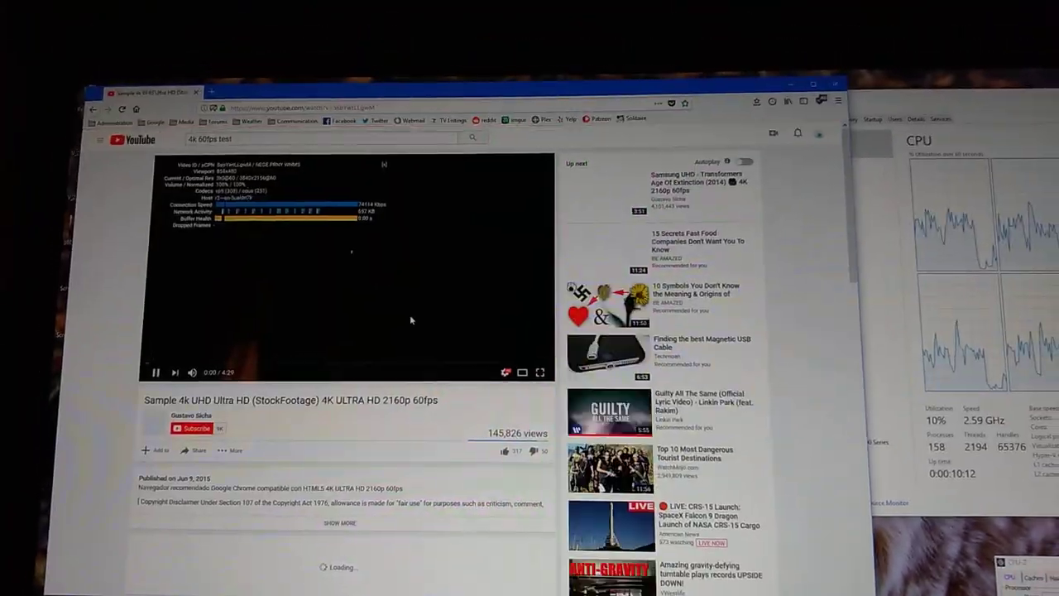
{"action": "left_click", "coordinate": [540, 371]}
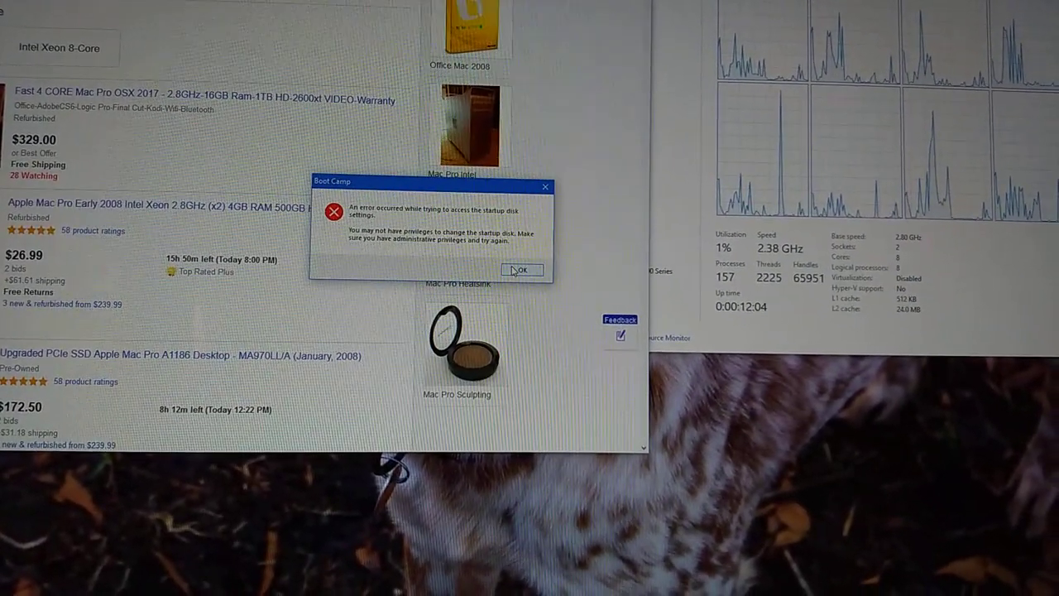
Attempt to change the Boot Camp startup disk, triggering the administrator privileges error
{"action": "left_click", "coordinate": [521, 270]}
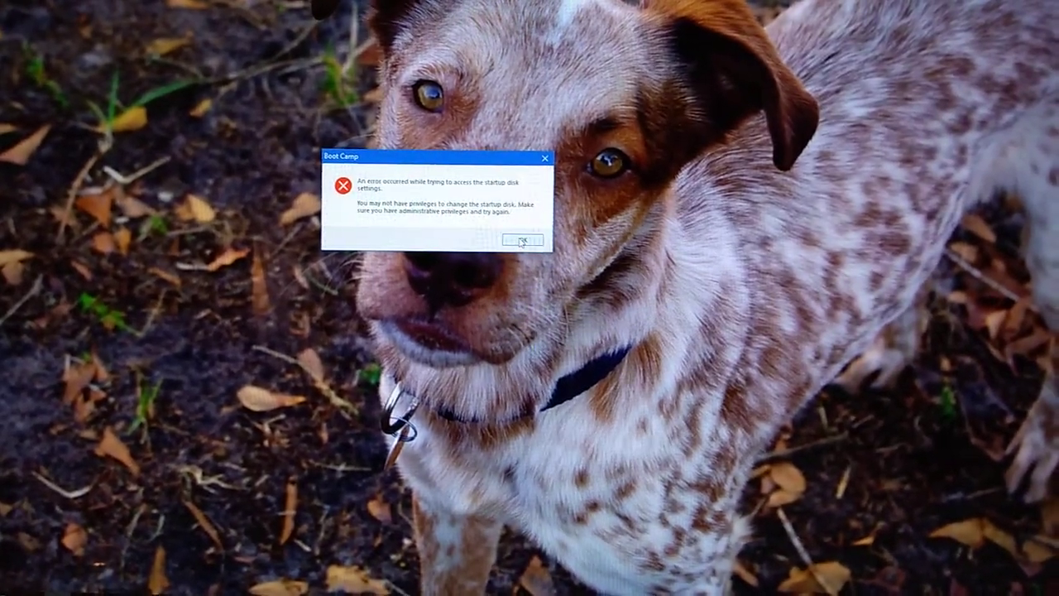
Dismiss the Boot Camp error with OK and bring up the Start menu
{"action": "left_click", "coordinate": [523, 241]}
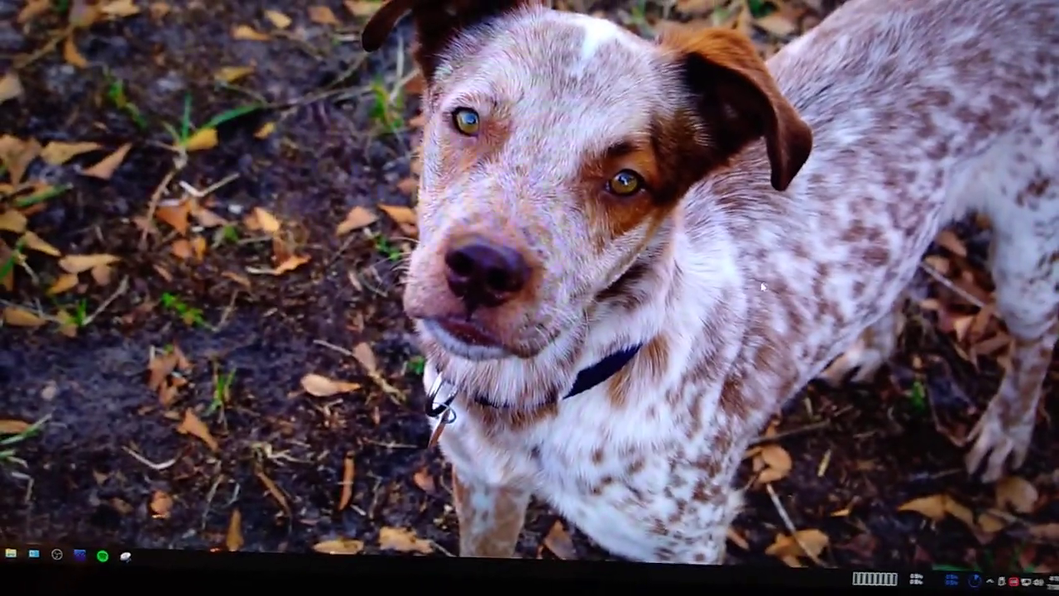
{"action": "left_click", "coordinate": [10, 554]}
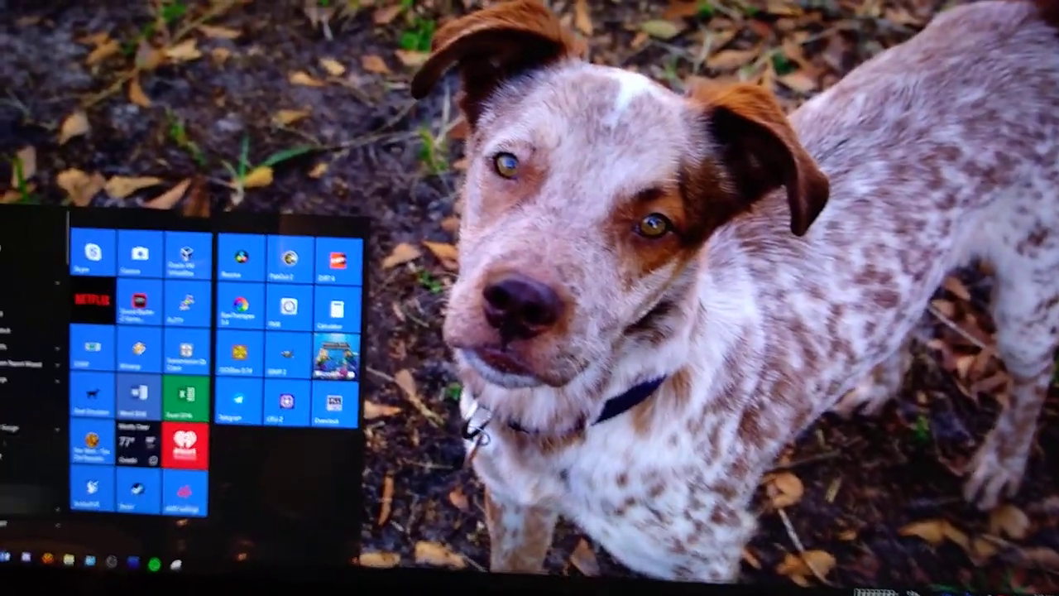